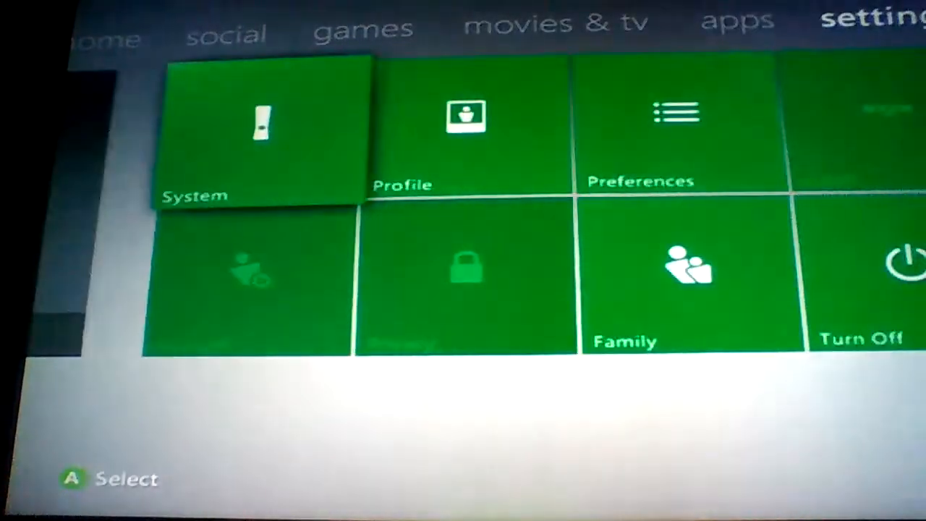
# Step: Reach the Network Settings page via System, showing the xfinitywifi link with unknown status
pyautogui.click(262, 131)
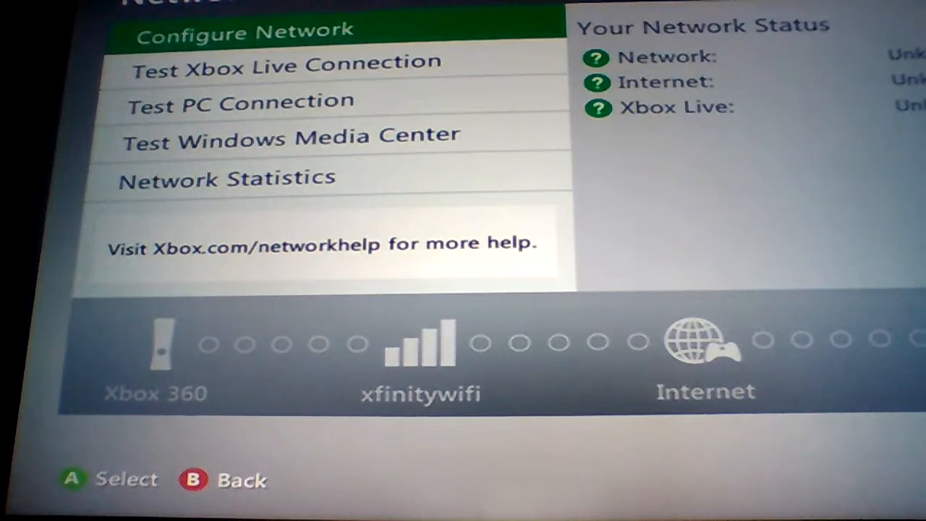
# Step: Run the Xbox Live connection test, getting Network failed with Internet and Xbox Live blocked
pyautogui.click(286, 62)
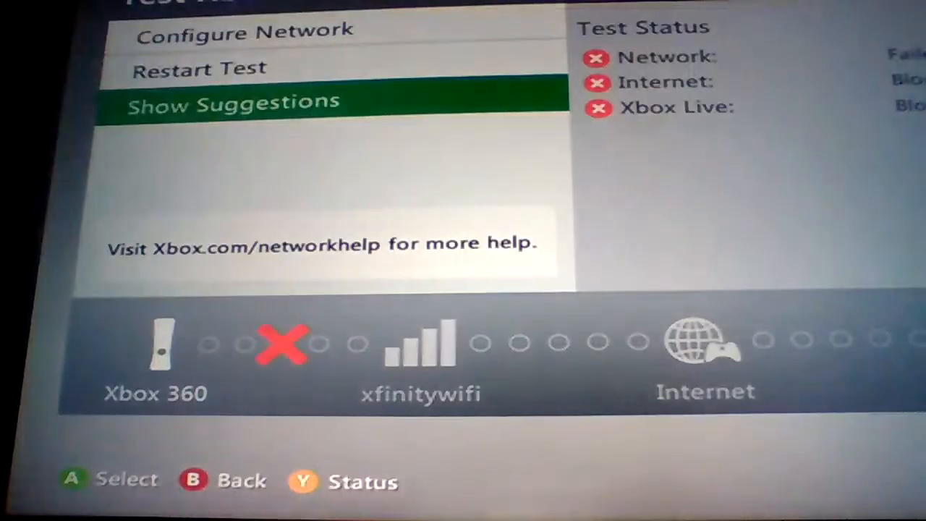
pyautogui.press('Up')
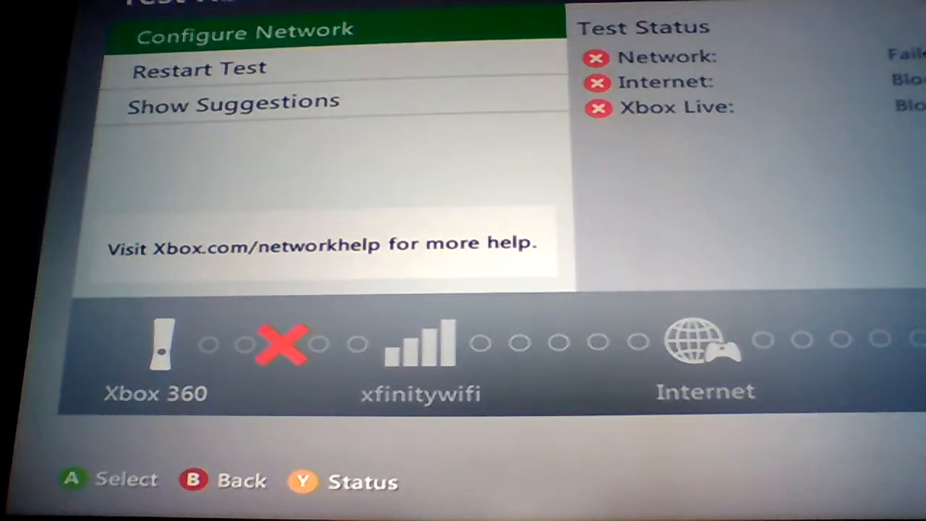
# Step: Reach Advanced Settings under Additional Settings, showing no alternate MAC and console MAC 7C1E525004D4
pyautogui.click(243, 28)
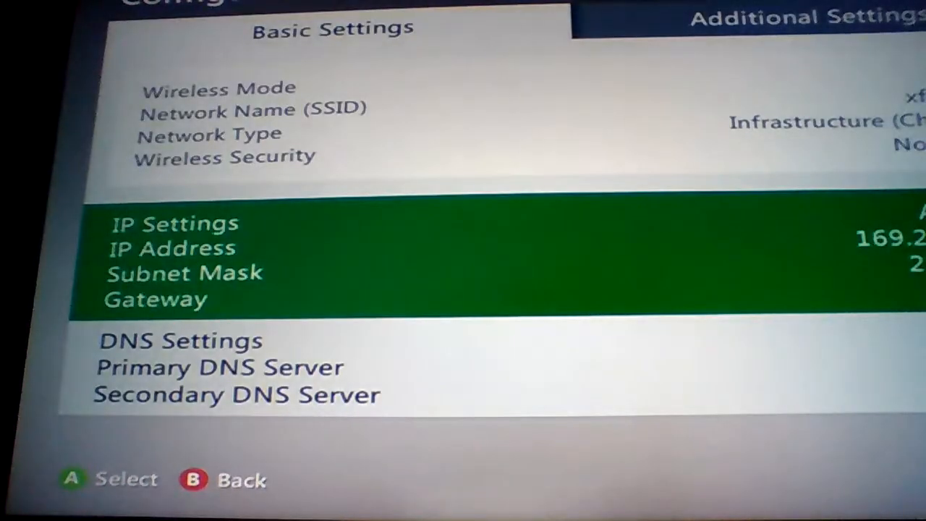
pyautogui.press('Down')
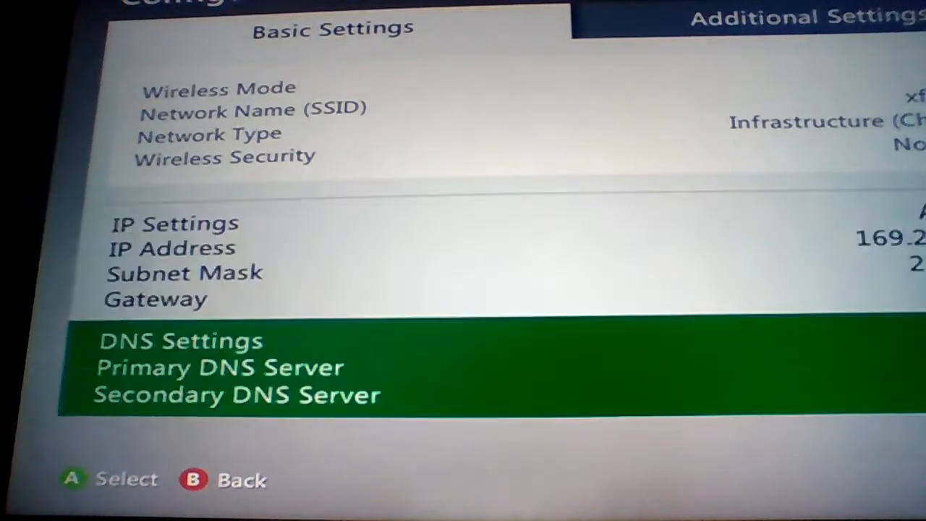
pyautogui.press('Up')
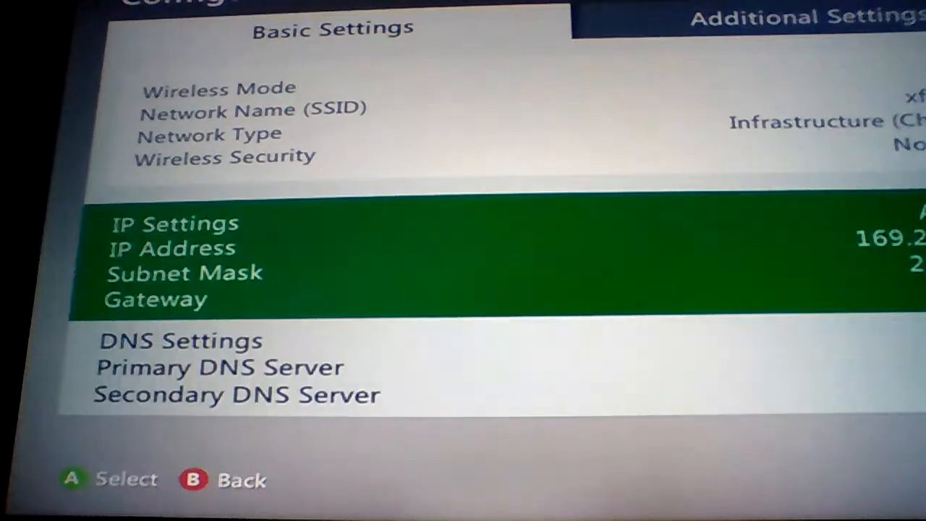
pyautogui.press('Down')
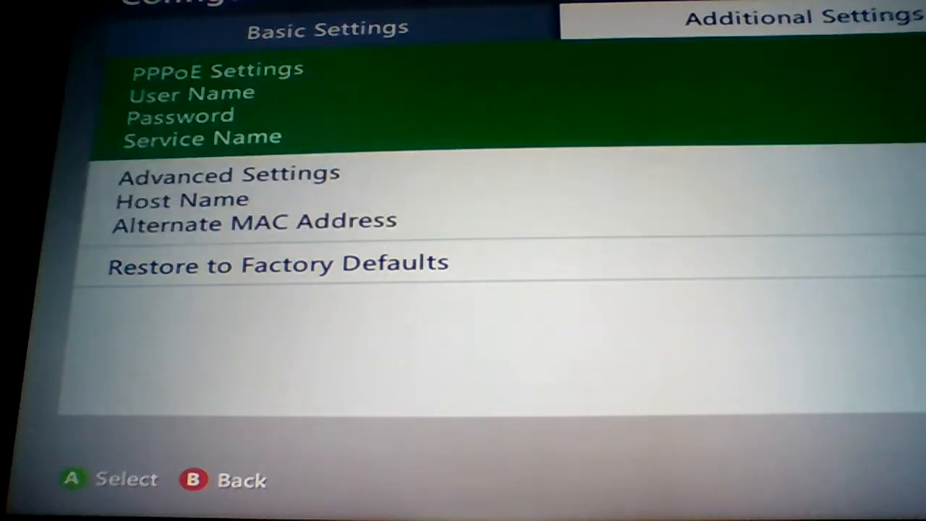
pyautogui.click(254, 220)
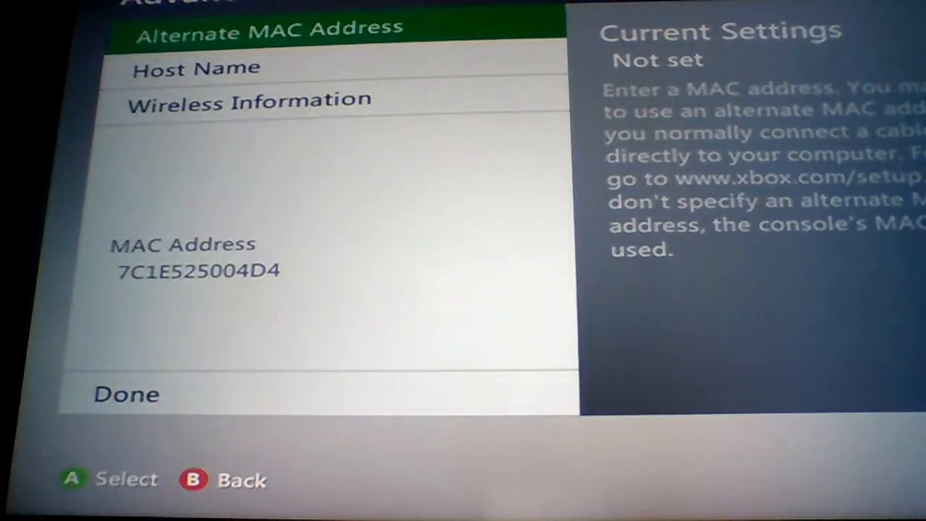
# Step: Bring up the empty alternate MAC address entry with the on-screen keyboard
pyautogui.click(267, 28)
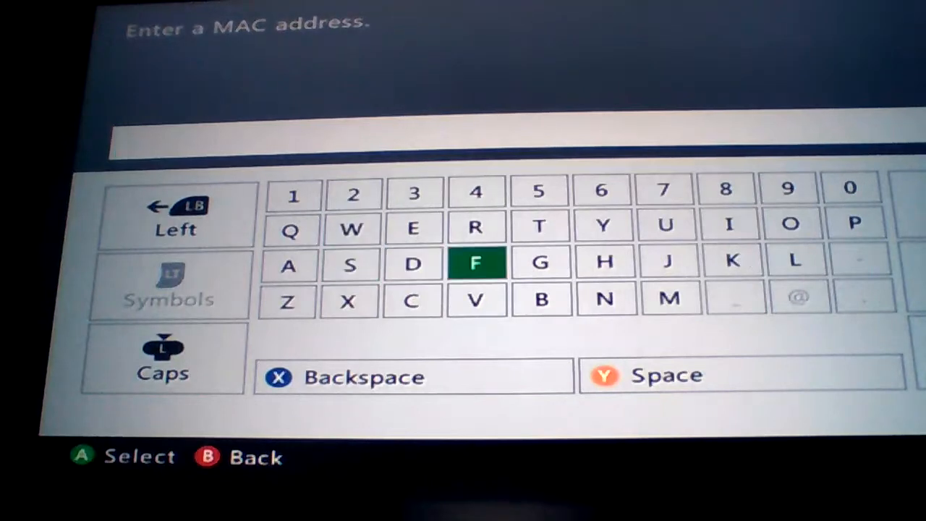
# Step: Enter FC4203F6D0 as the alternate MAC address and confirm it
pyautogui.click(413, 300)
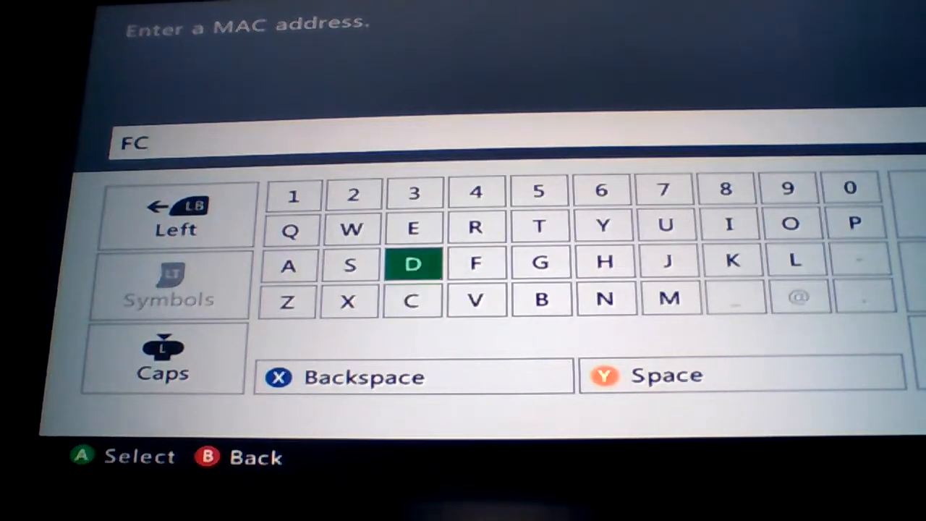
pyautogui.click(412, 264)
pyautogui.write('420')
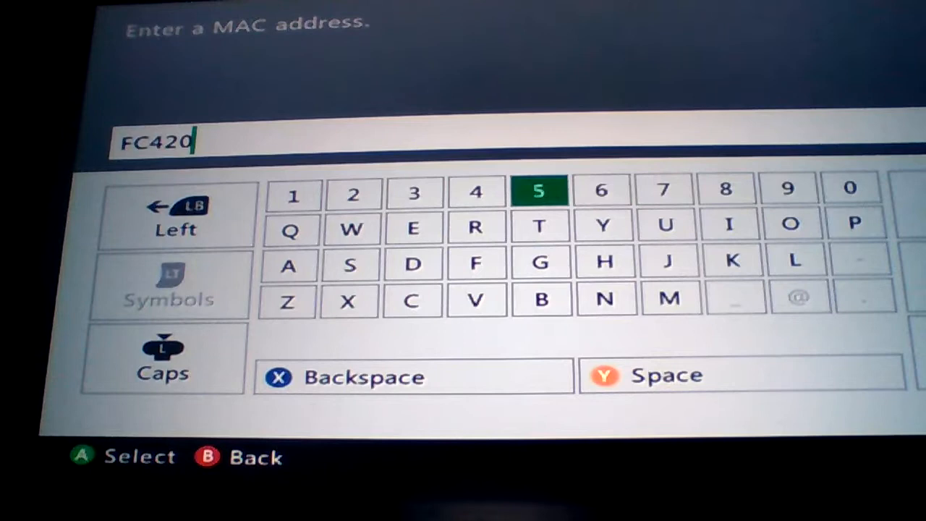
pyautogui.click(414, 192)
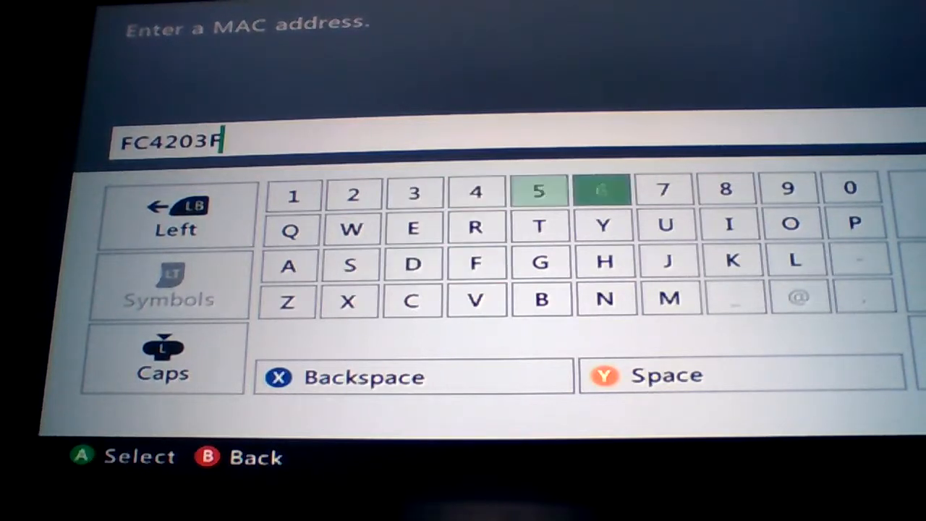
pyautogui.click(600, 190)
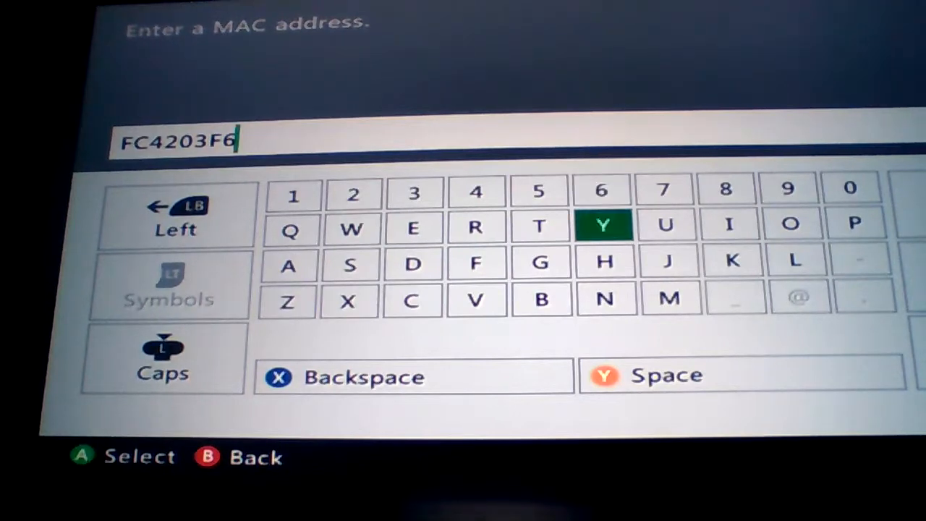
pyautogui.click(412, 263)
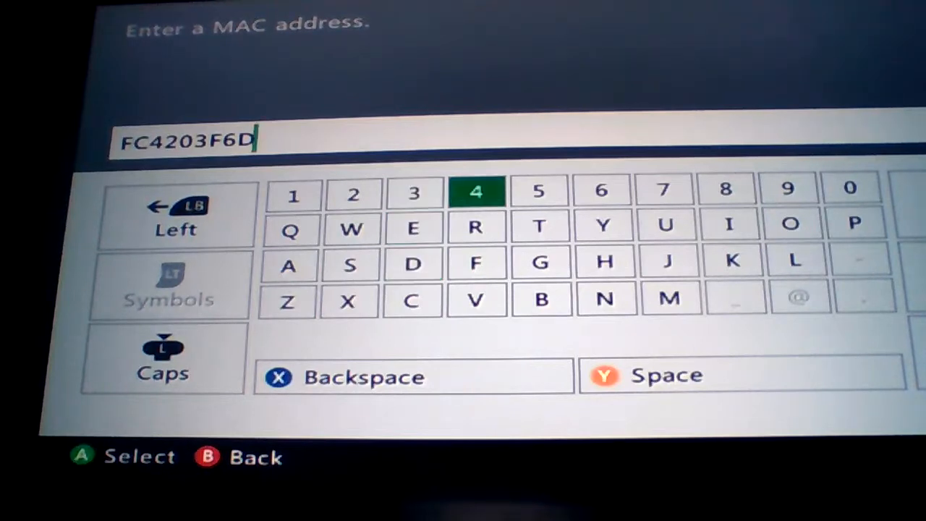
pyautogui.click(851, 190)
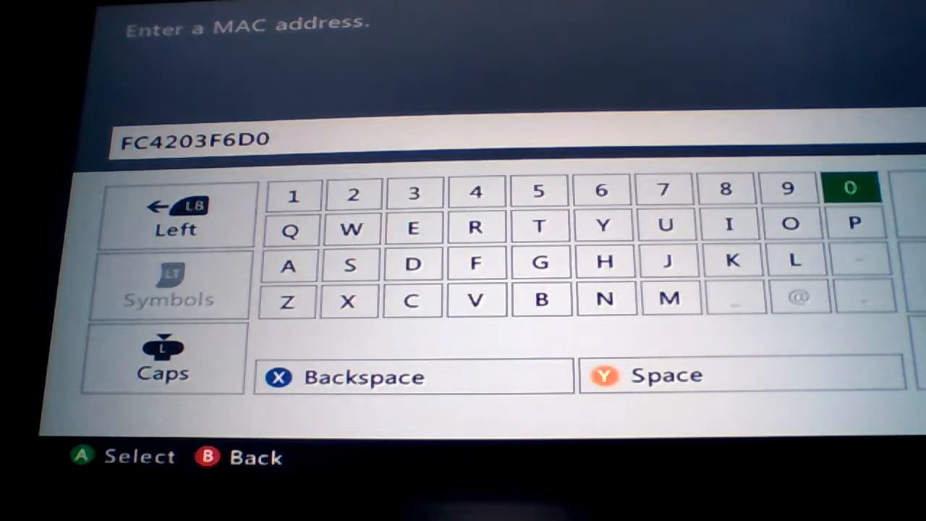
pyautogui.click(850, 188)
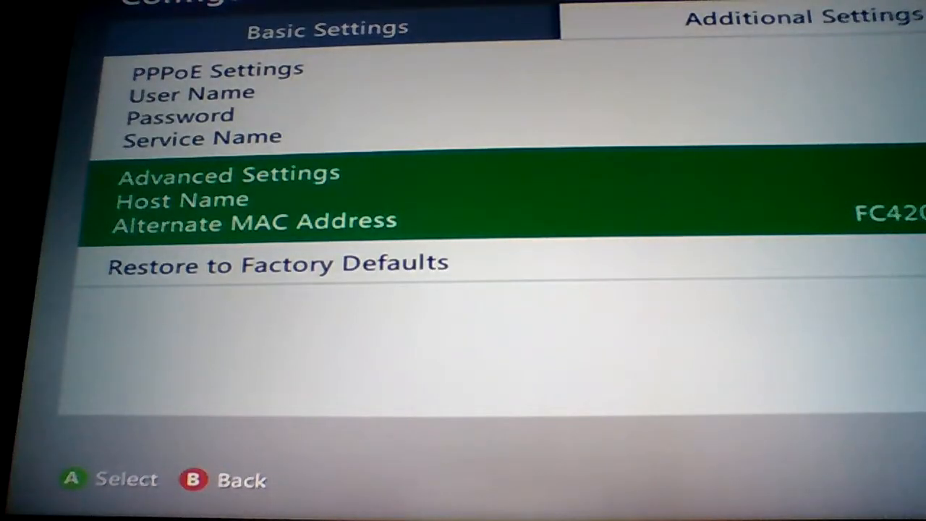
# Step: Back out of the network settings to the dashboard's bing search area
pyautogui.press('Guide')
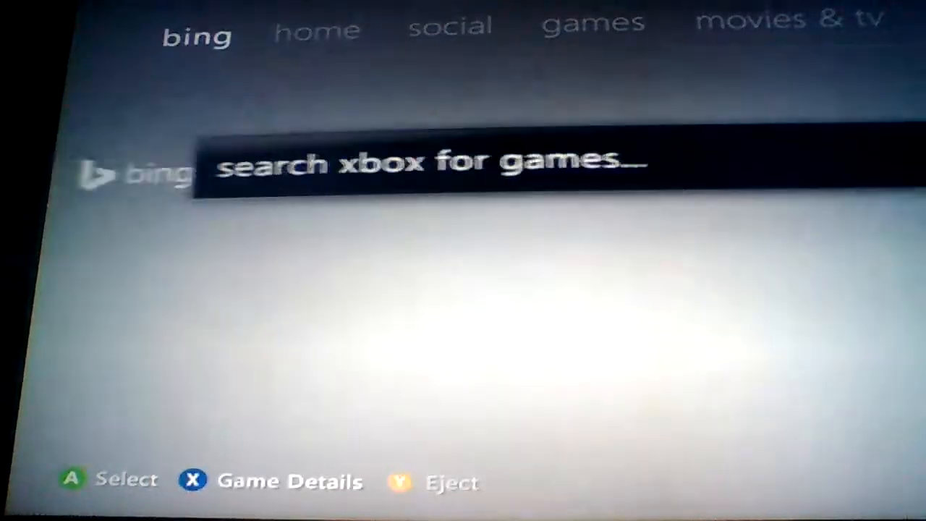
# Step: Move to the games area and reach the arcade section with New Releases, A–Z, Genre and Most Popular
pyautogui.click(427, 162)
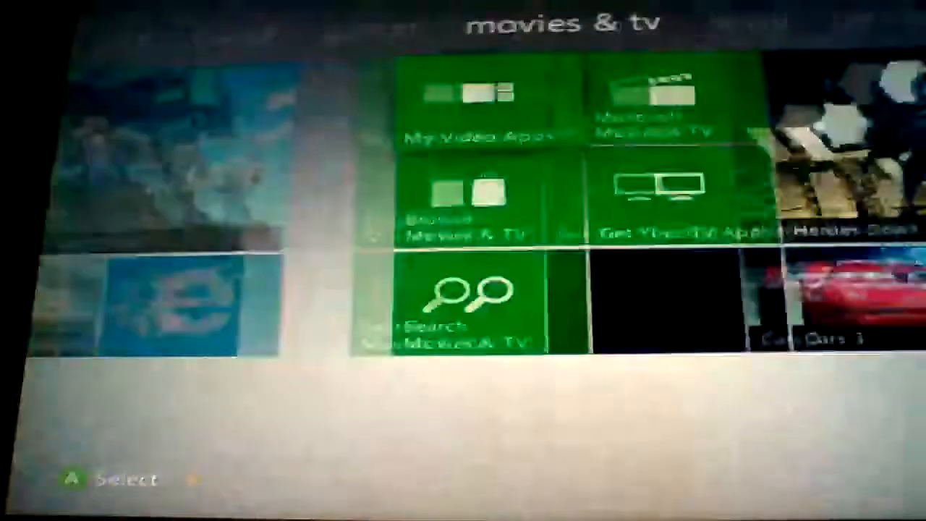
pyautogui.hscroll(-3)
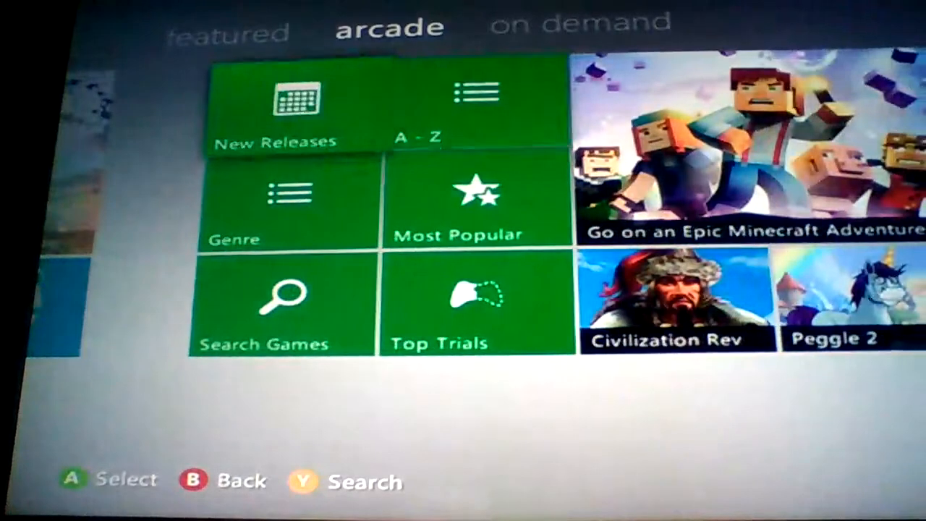
# Step: Browse arcade titles A–Z by a starting letter, then return to the movies & tv area
pyautogui.click(475, 101)
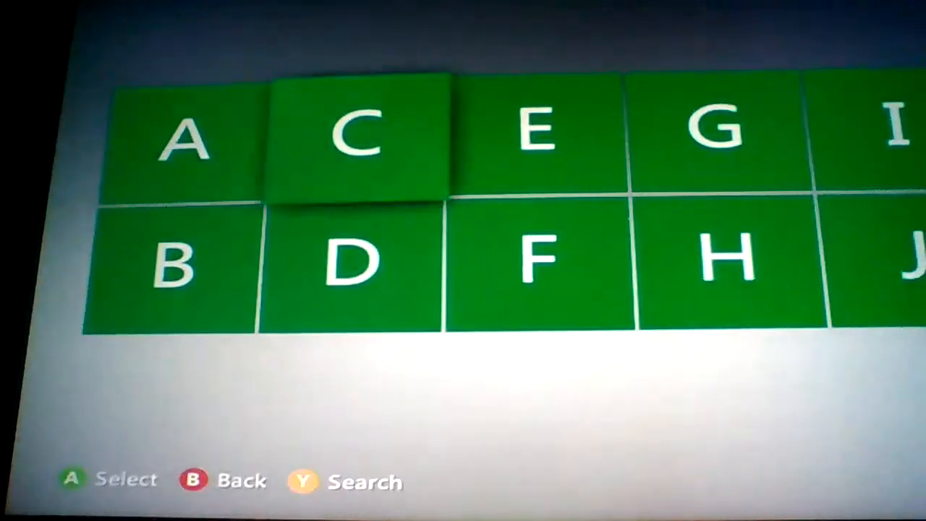
pyautogui.click(359, 137)
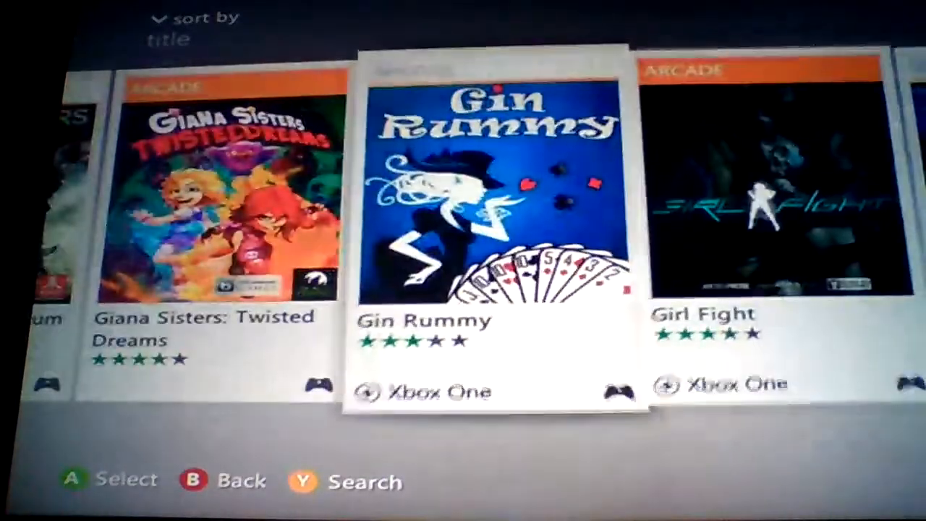
pyautogui.hscroll(3)
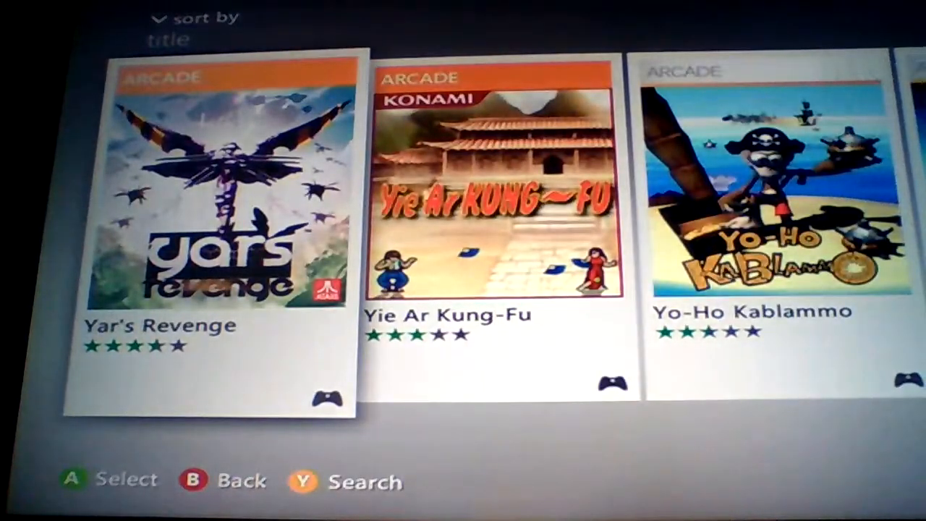
pyautogui.hscroll(3)
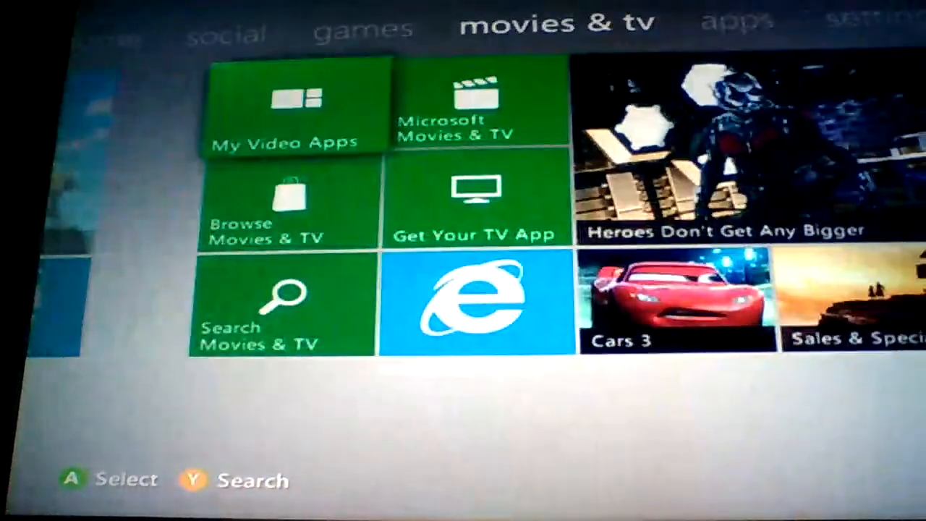
# Step: Return to Network Settings and rerun the Xbox Live connection test, signing everyone out
pyautogui.click(875, 26)
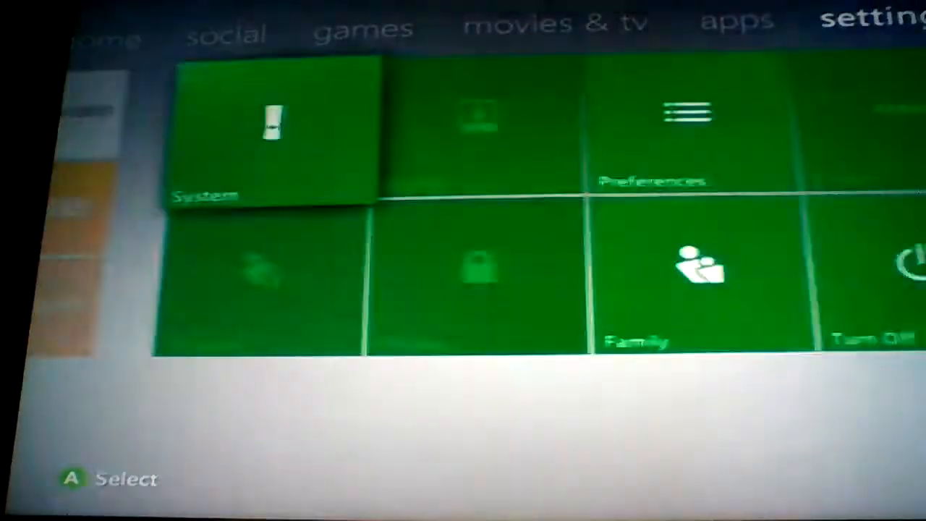
pyautogui.click(272, 131)
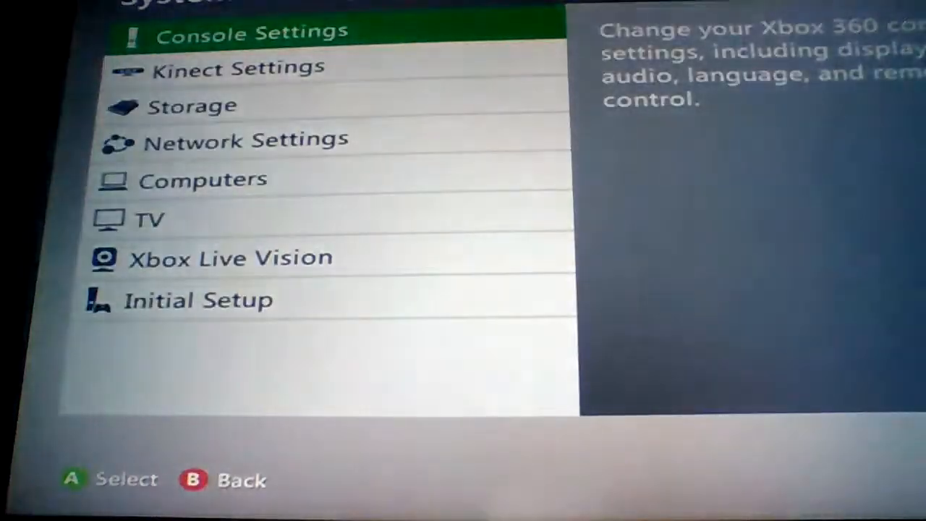
pyautogui.click(246, 139)
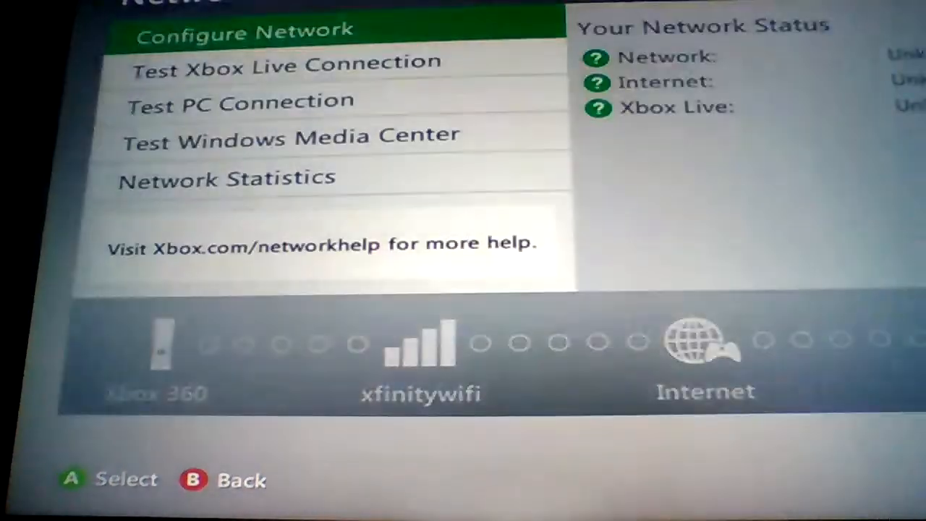
pyautogui.click(243, 32)
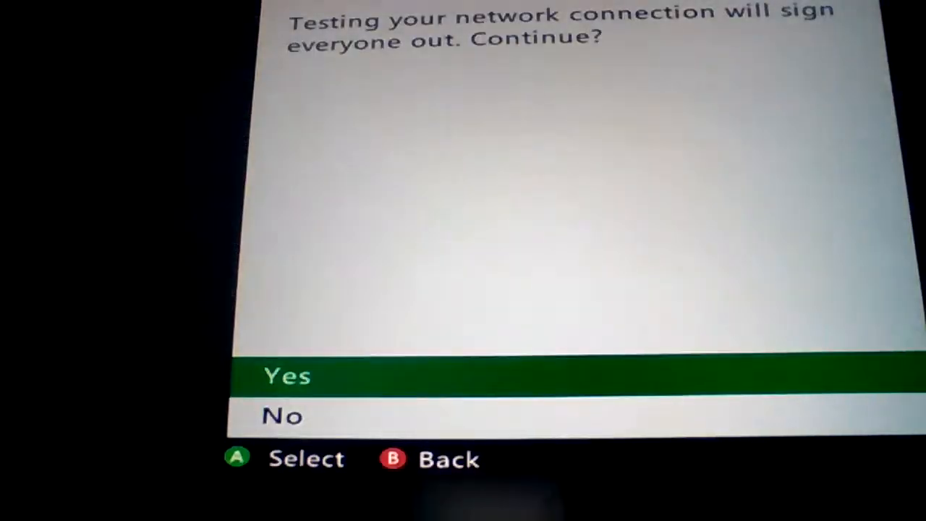
pyautogui.click(287, 376)
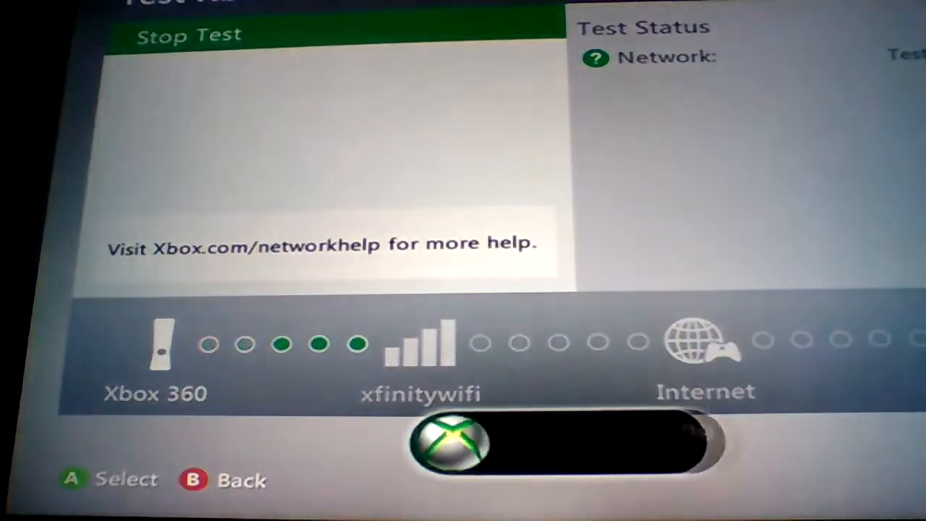